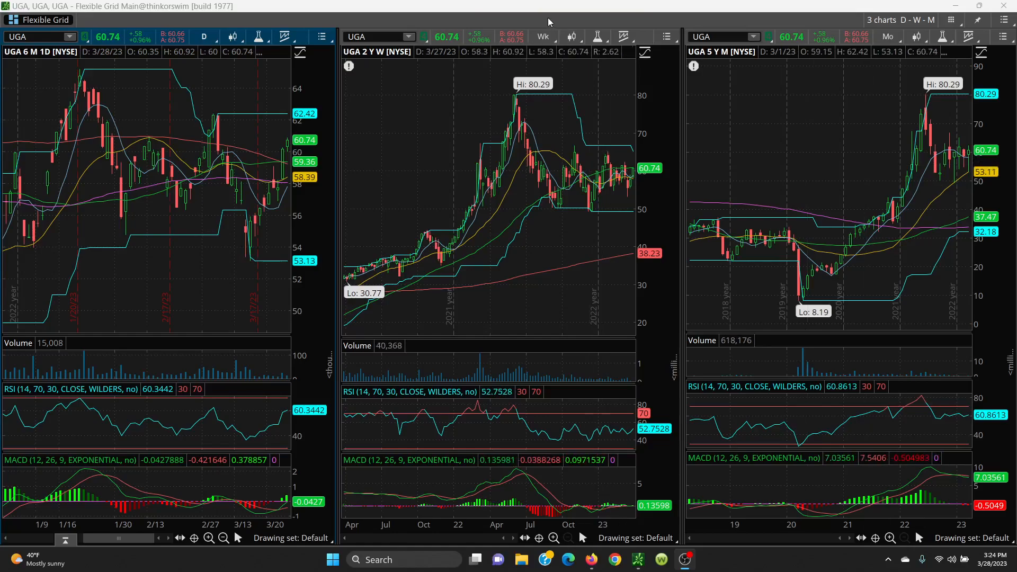
{"action": "mouse_move", "coordinate": [474, 31]}
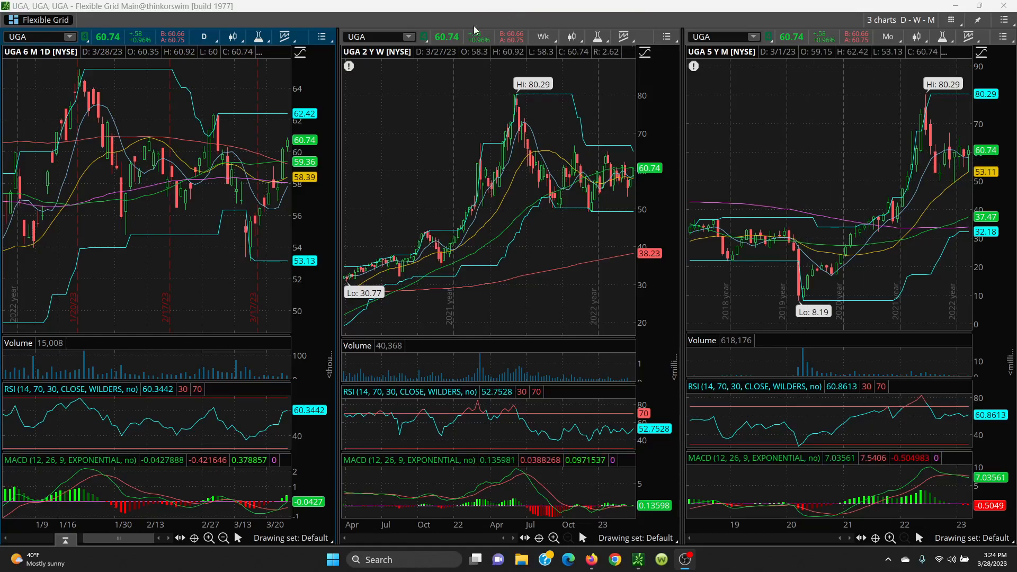
{"action": "mouse_move", "coordinate": [197, 290]}
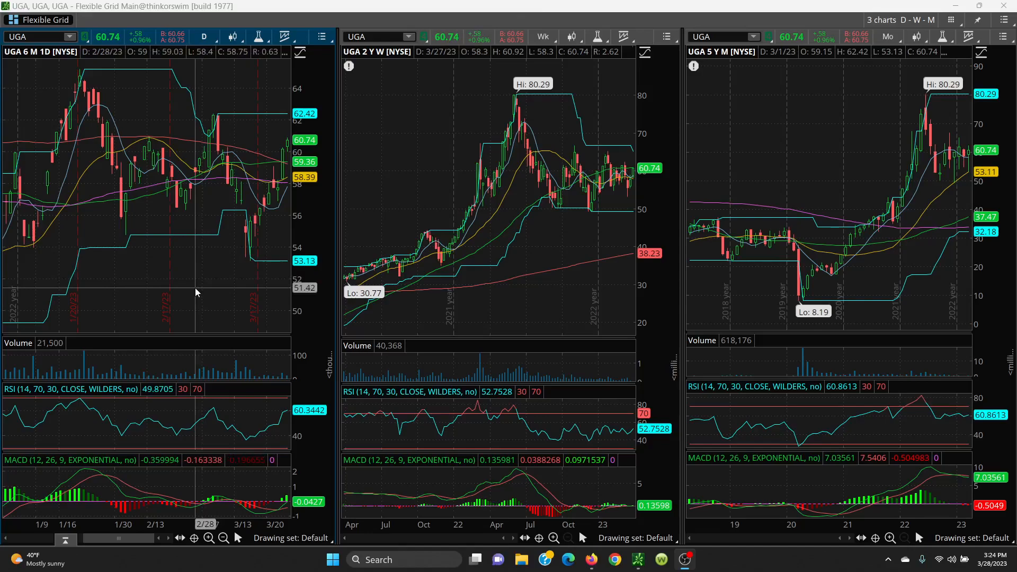
{"action": "mouse_move", "coordinate": [282, 207]}
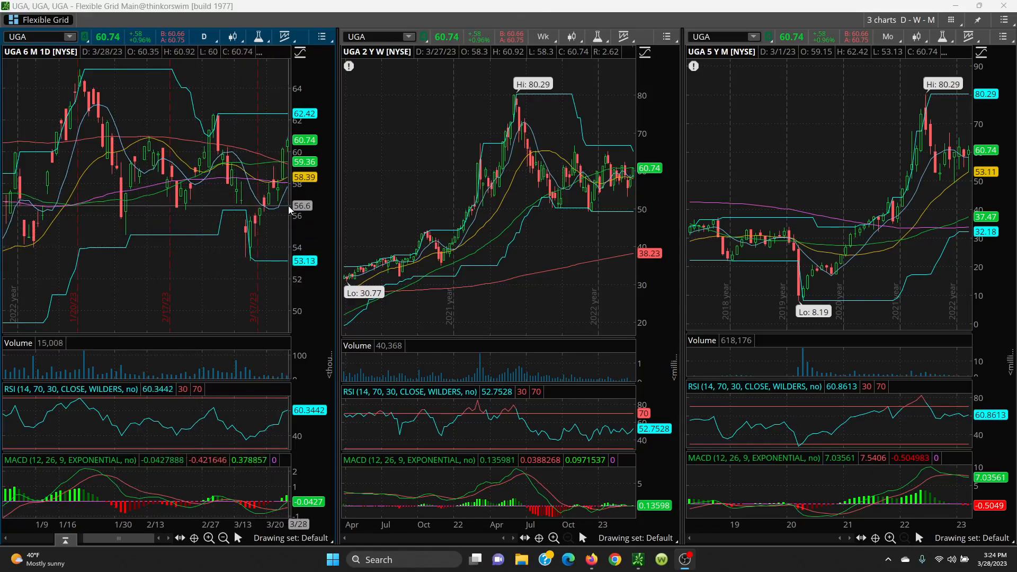
{"action": "mouse_move", "coordinate": [154, 199]}
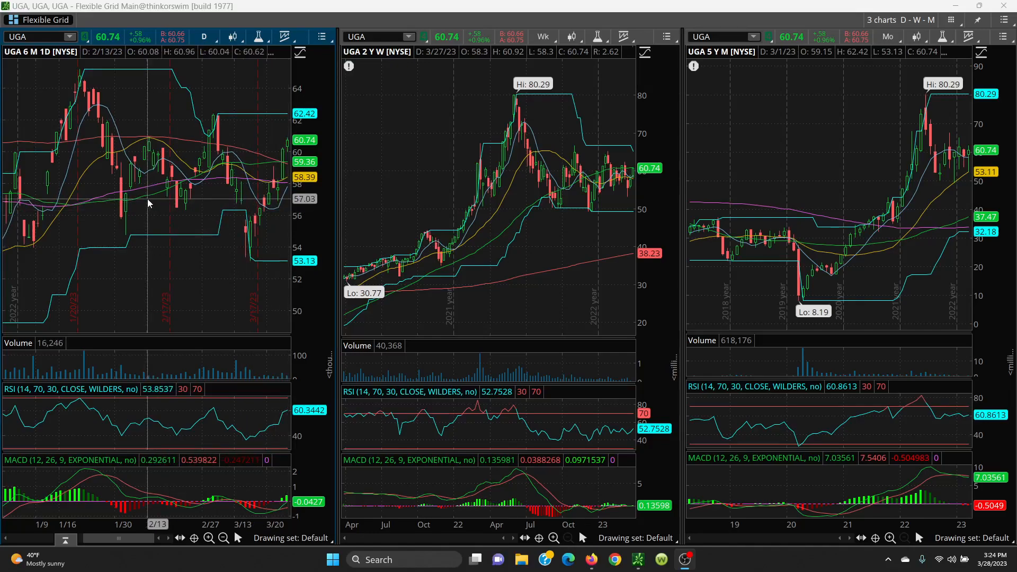
{"action": "mouse_move", "coordinate": [168, 220]}
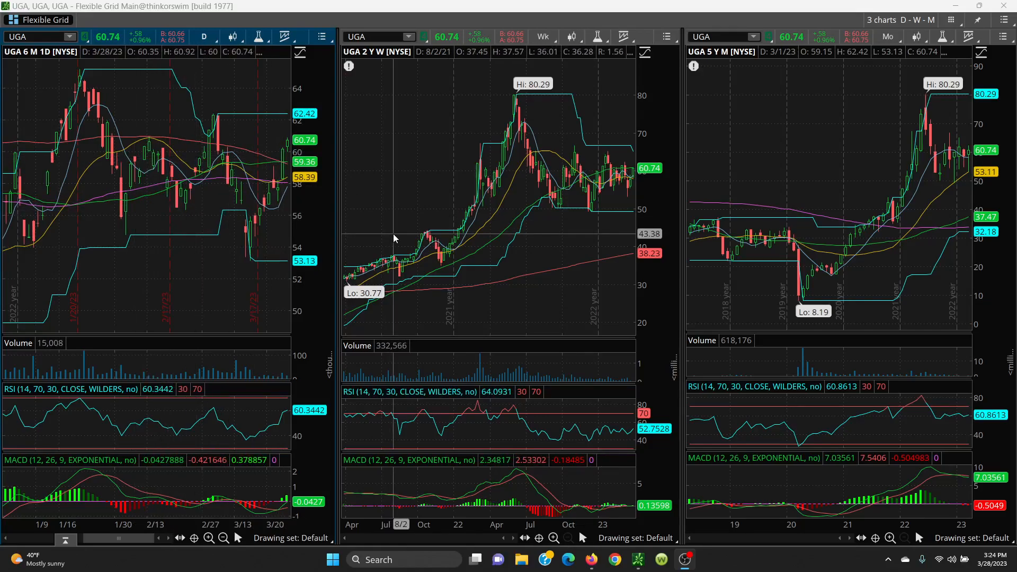
{"action": "mouse_move", "coordinate": [486, 248]}
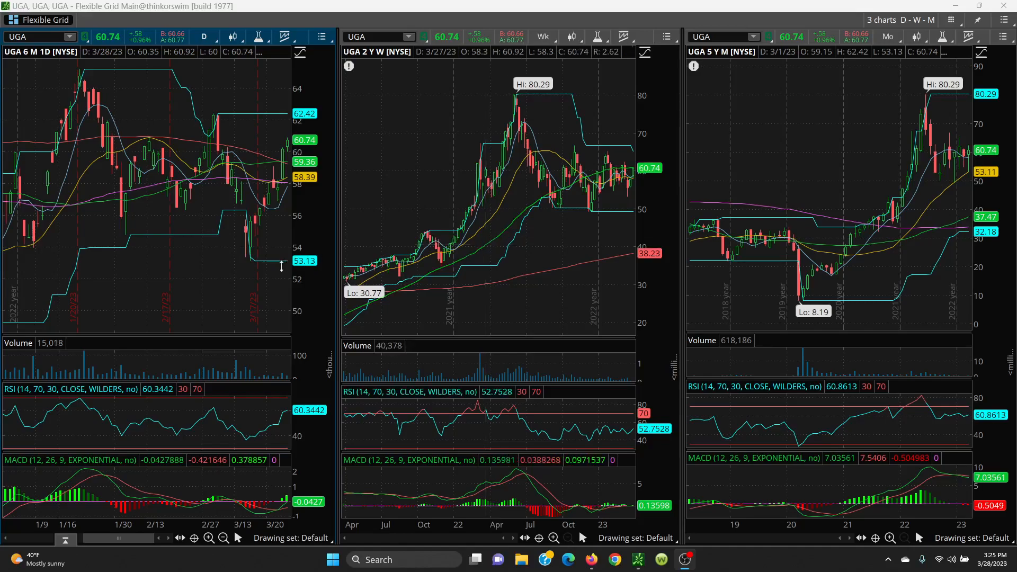
{"action": "mouse_move", "coordinate": [210, 249]}
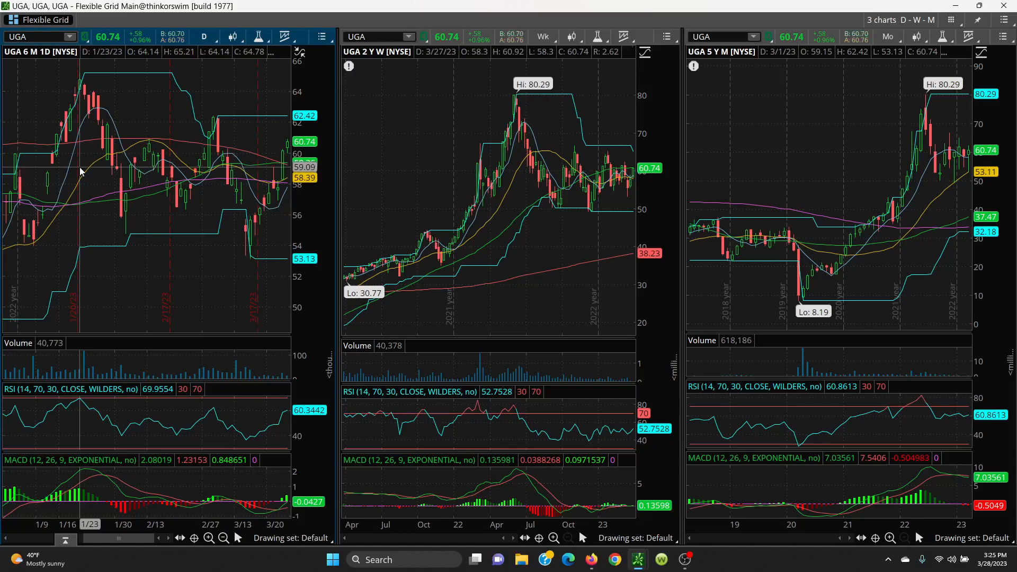
{"action": "mouse_move", "coordinate": [154, 174]}
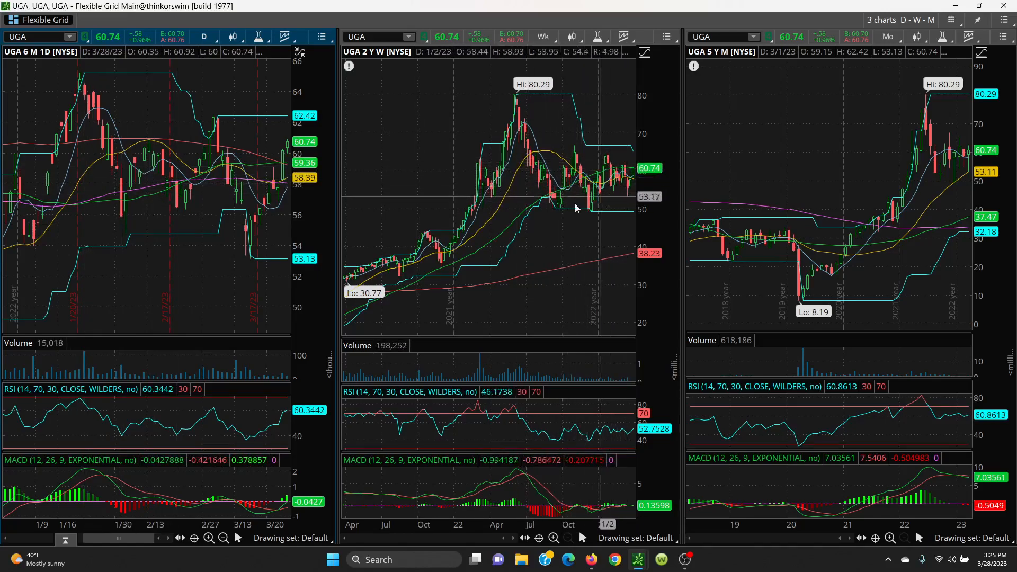
{"action": "mouse_move", "coordinate": [626, 183]}
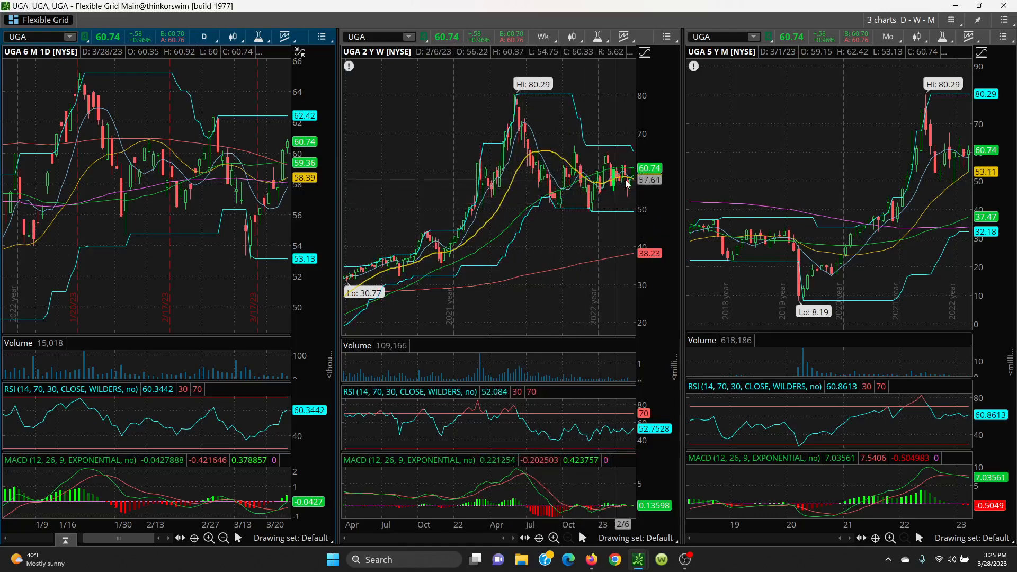
{"action": "mouse_move", "coordinate": [589, 232]}
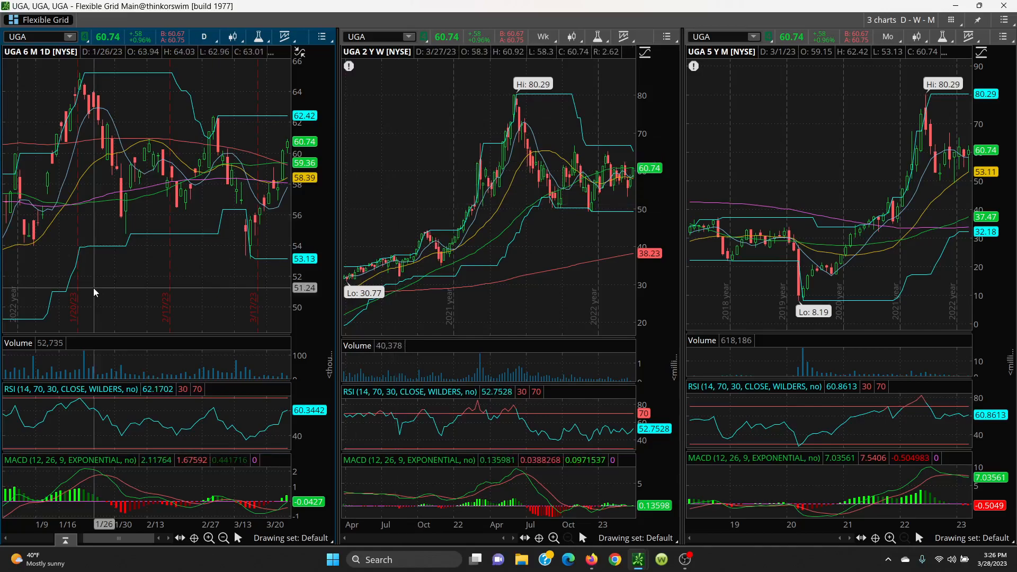
{"action": "mouse_move", "coordinate": [107, 204]}
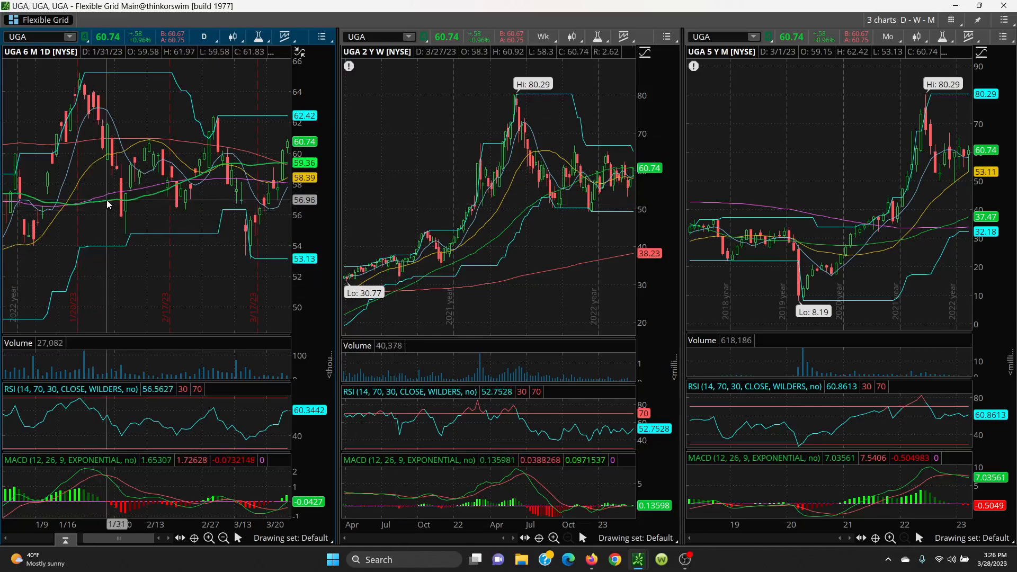
{"action": "mouse_move", "coordinate": [83, 145]}
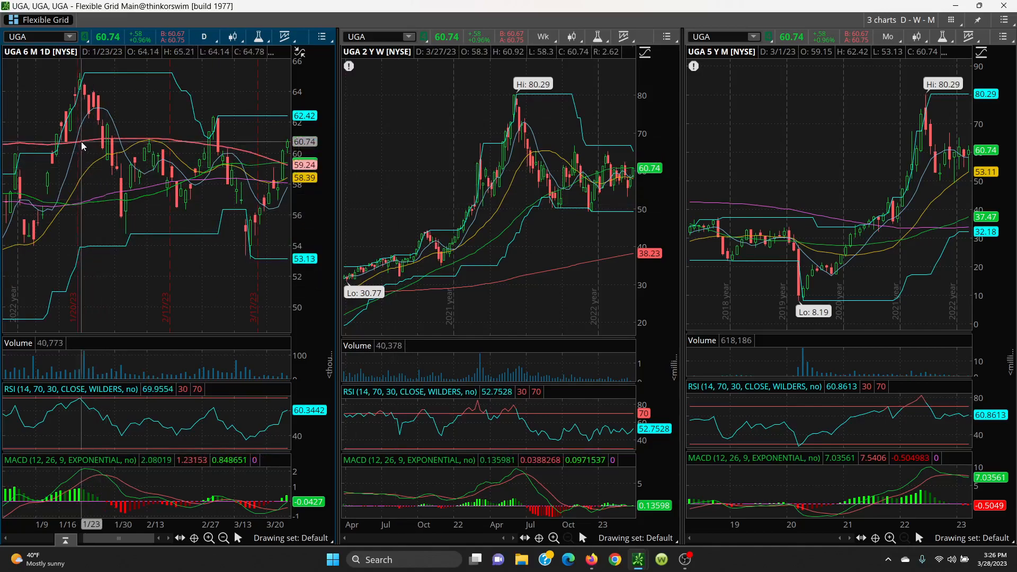
{"action": "mouse_move", "coordinate": [65, 232]}
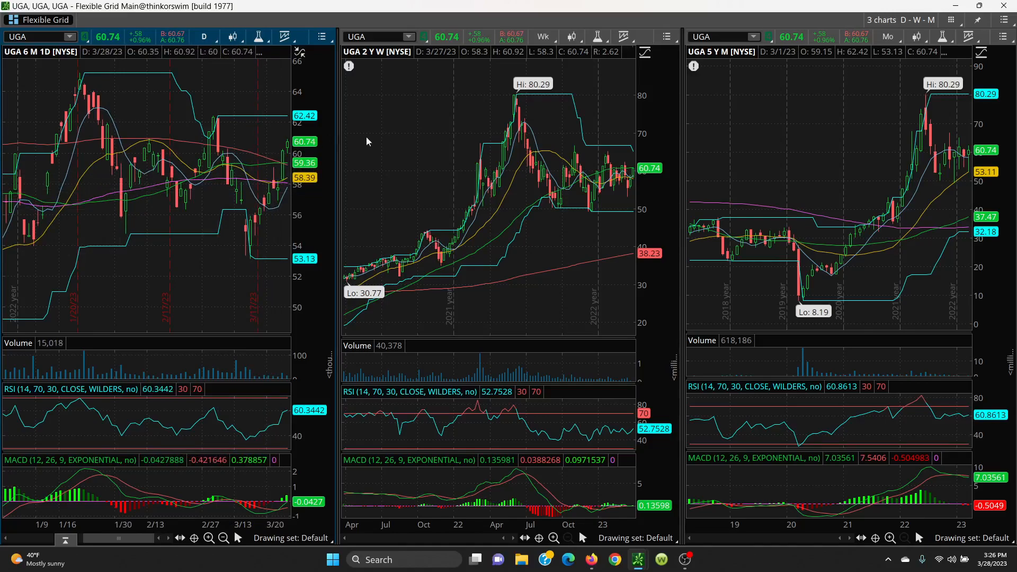
{"action": "mouse_move", "coordinate": [523, 216]}
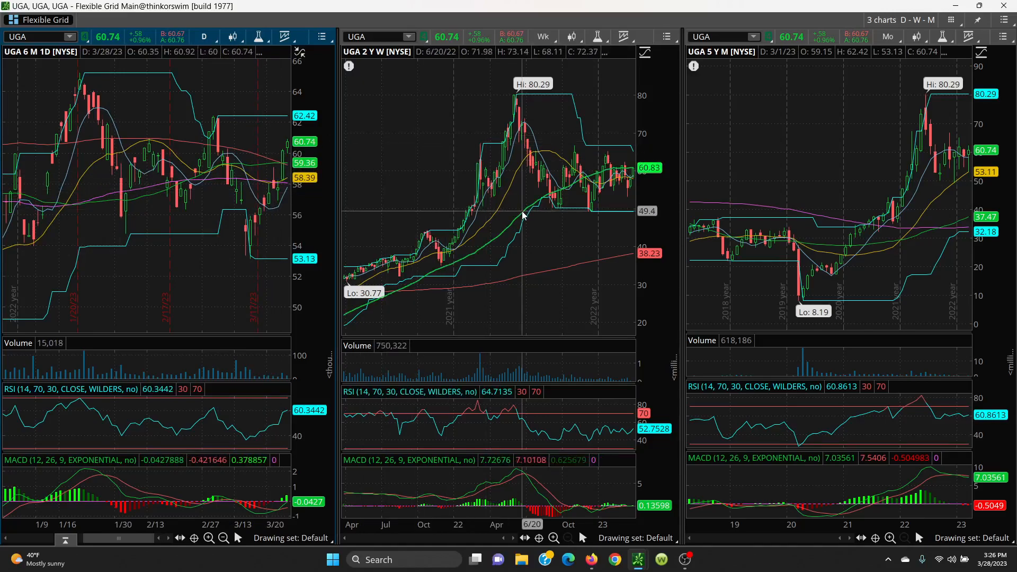